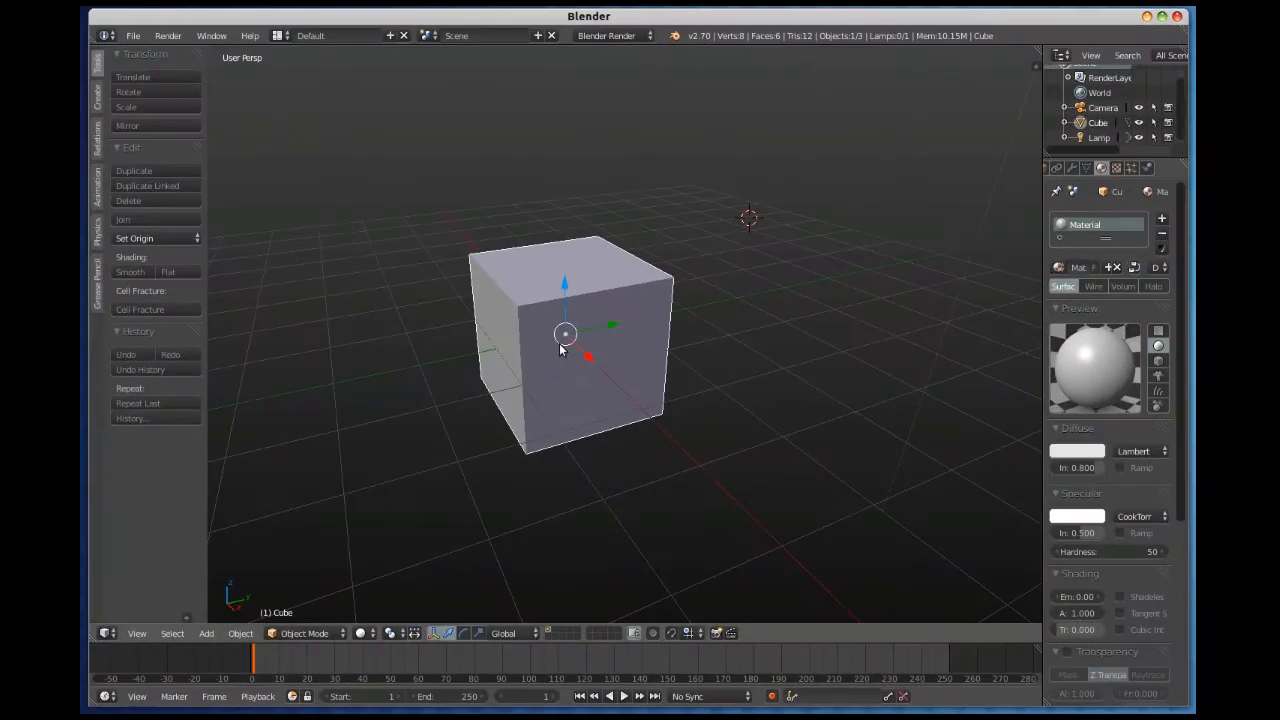
{"action": "mouse_move", "coordinate": [602, 354]}
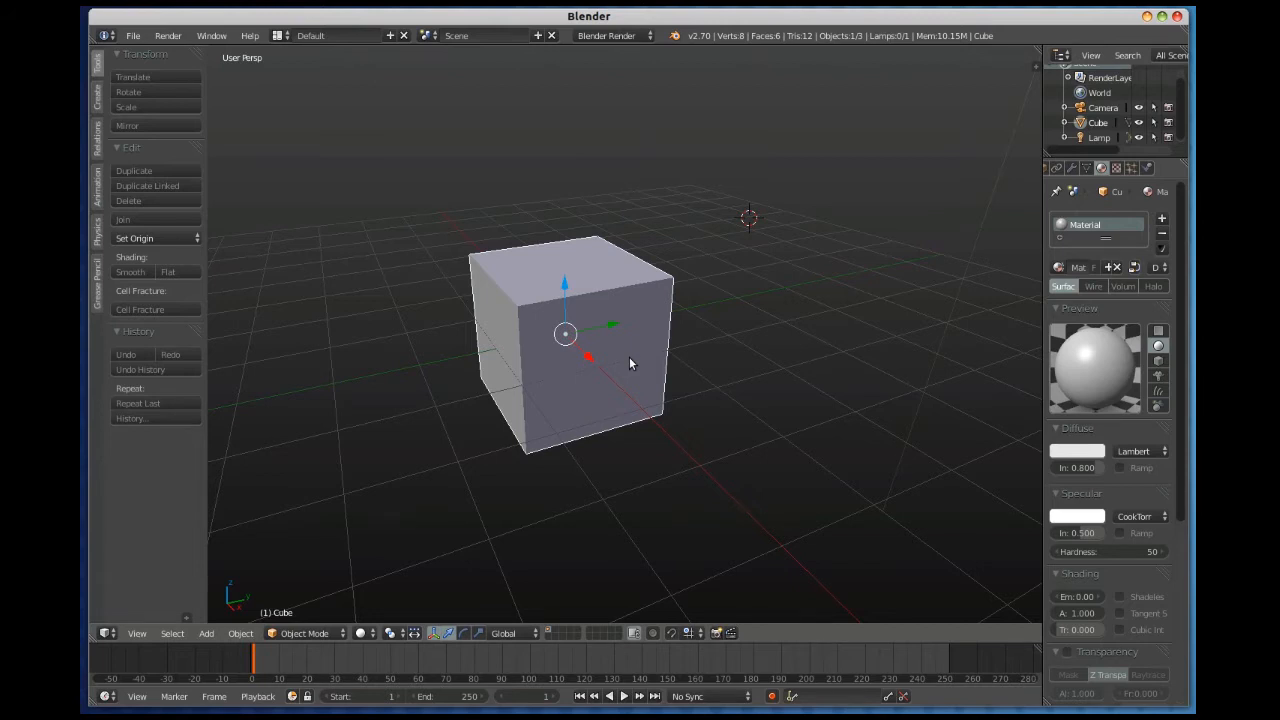
{"action": "mouse_move", "coordinate": [621, 351]}
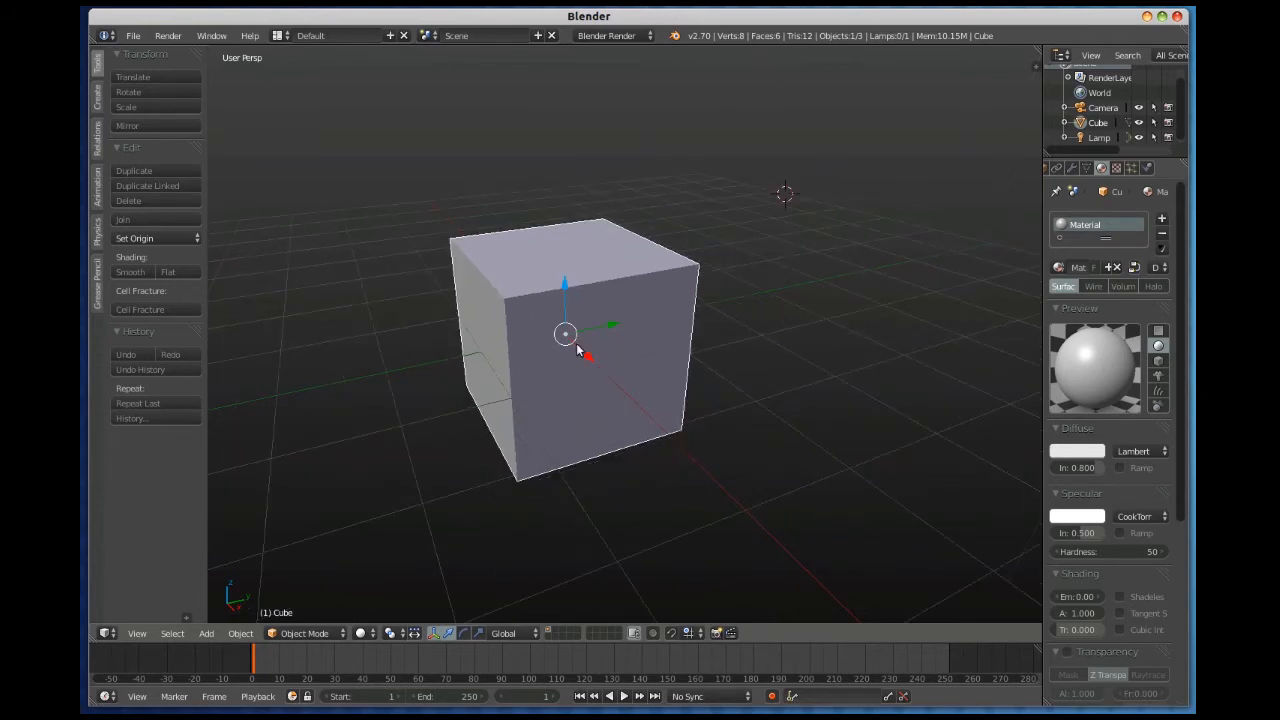
{"action": "mouse_move", "coordinate": [595, 361]}
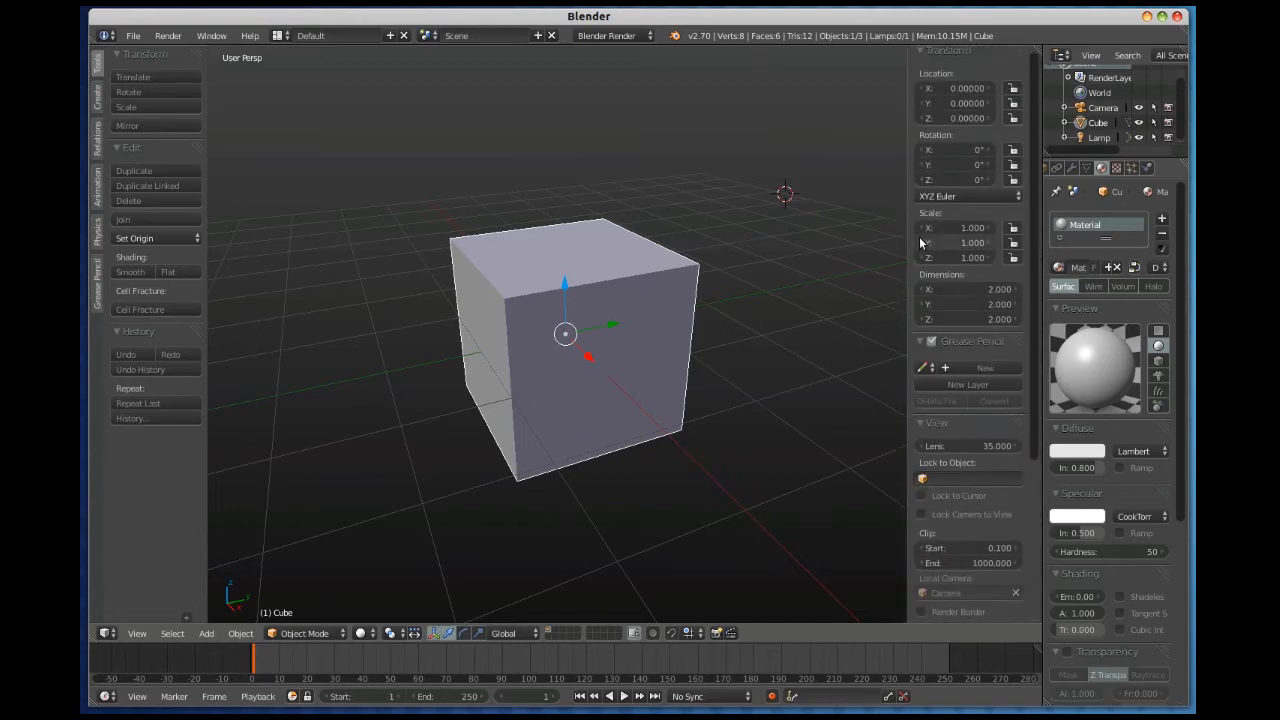
{"action": "mouse_move", "coordinate": [967, 91]}
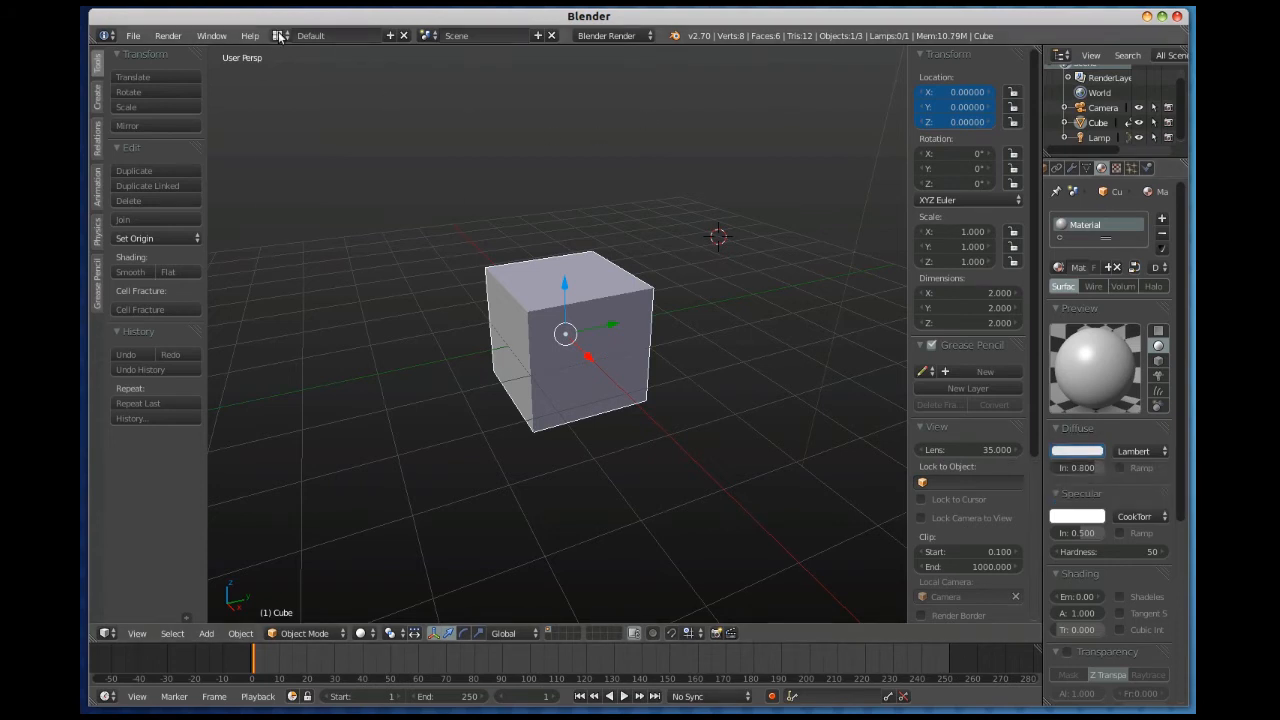
Switch to the Animation workspace and expand the Material's diffuse colour channels.
{"action": "left_click", "coordinate": [310, 35]}
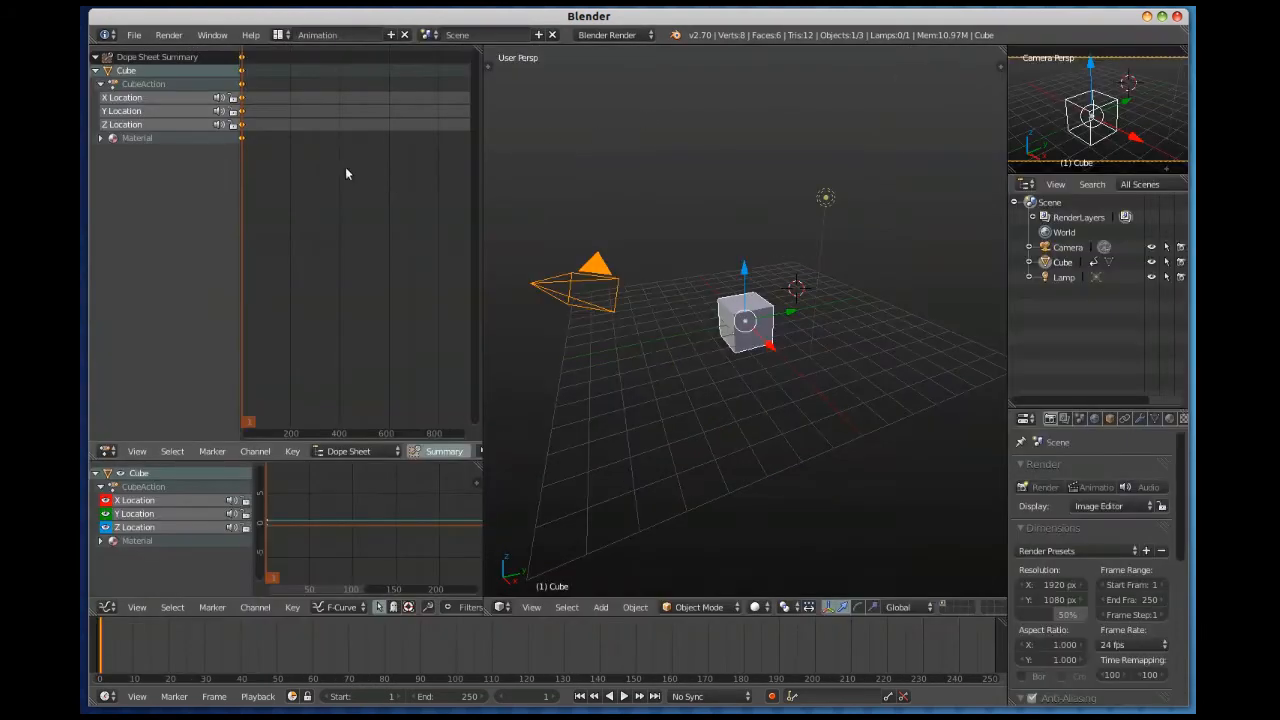
{"action": "left_click", "coordinate": [101, 137]}
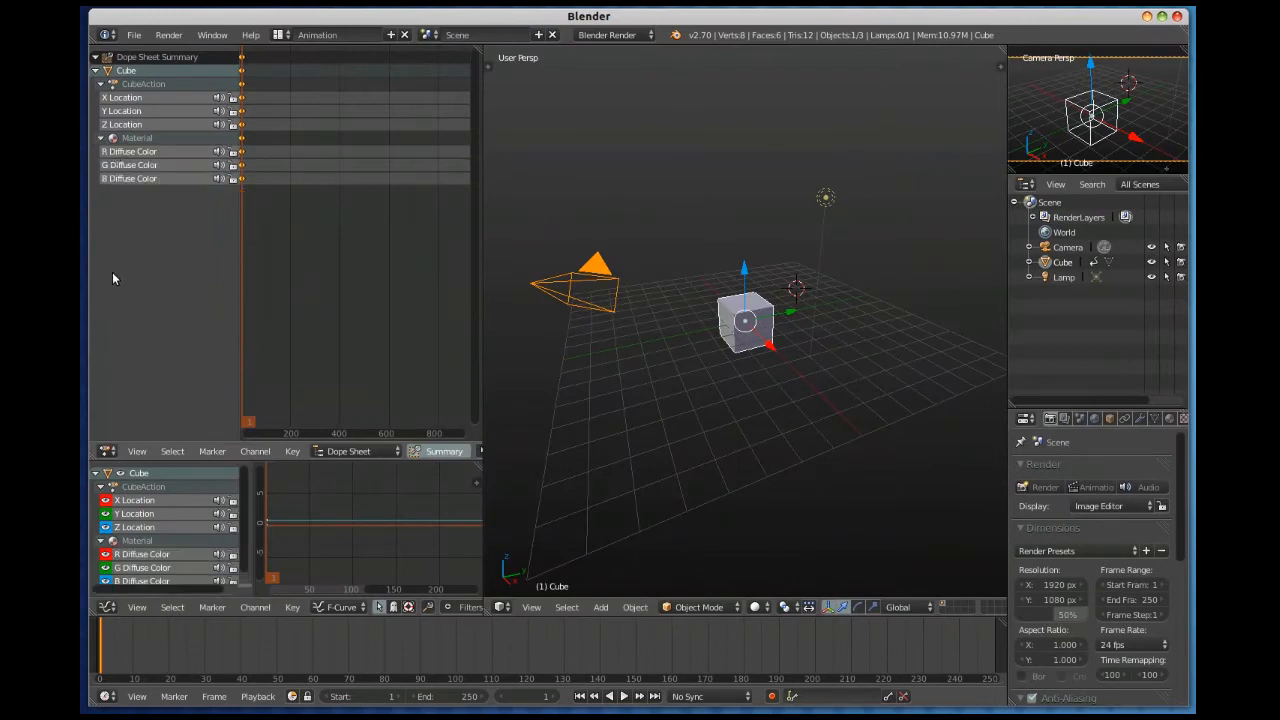
{"action": "mouse_move", "coordinate": [458, 402]}
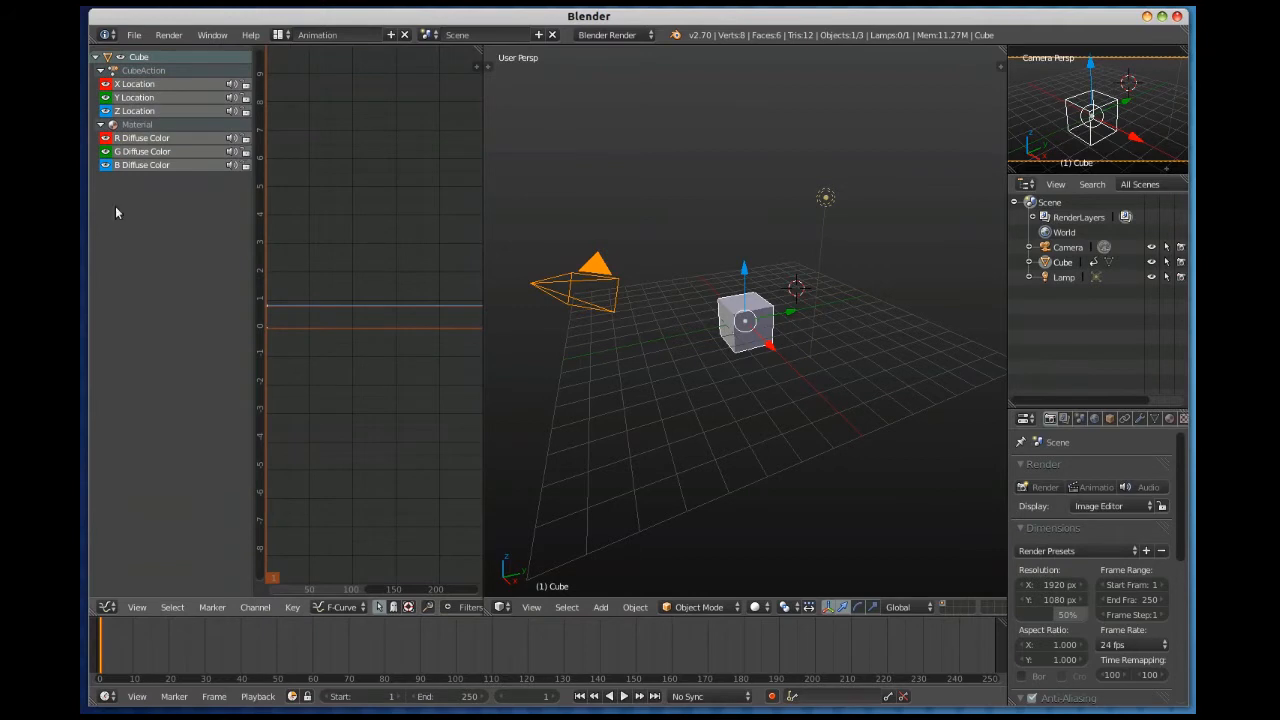
{"action": "mouse_move", "coordinate": [148, 188]}
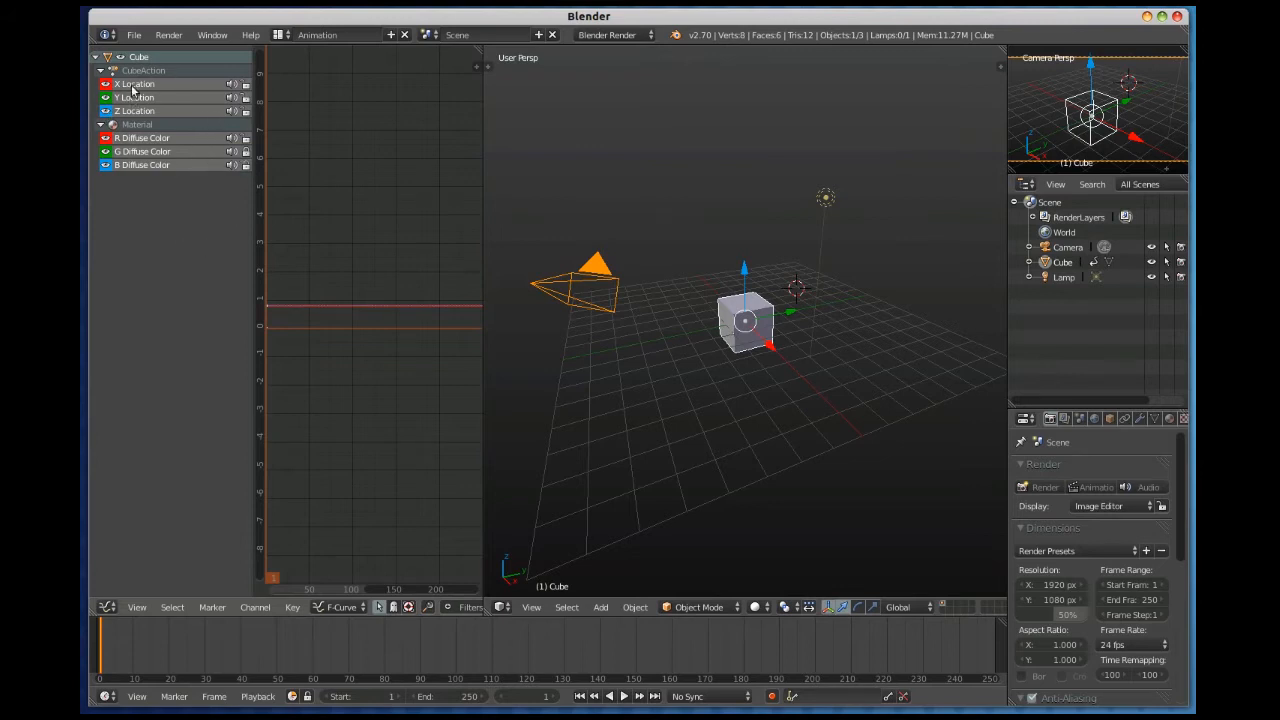
{"action": "mouse_move", "coordinate": [157, 165]}
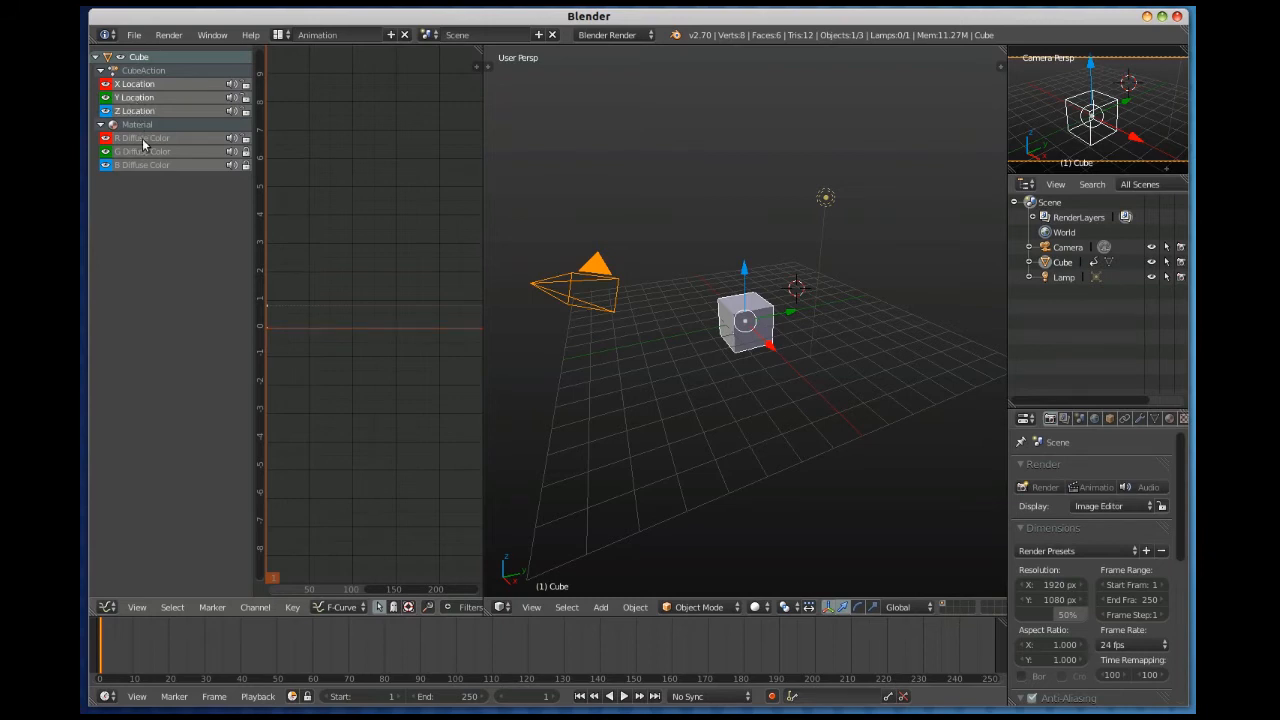
Select the R Diffuse Color channel, scrub to frame 151, then return to the start.
{"action": "left_click", "coordinate": [142, 137]}
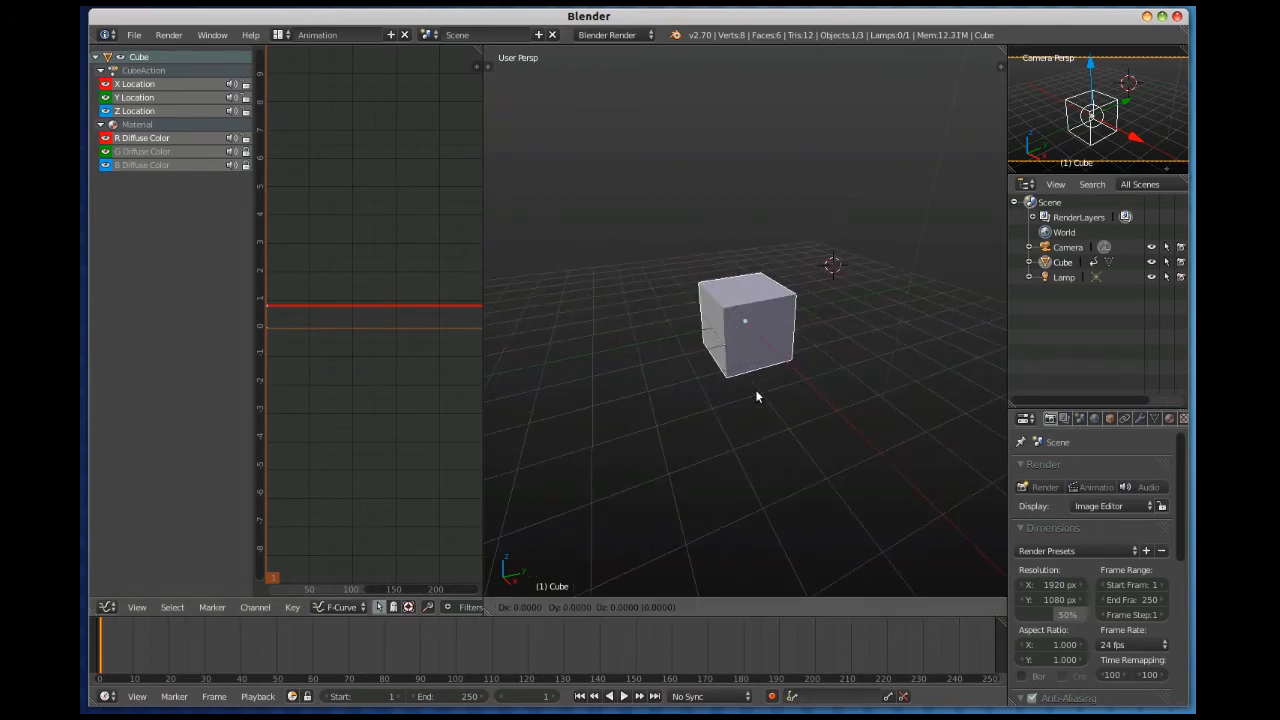
{"action": "left_click_drag", "start_coordinate": [745, 320], "coordinate": [790, 315]}
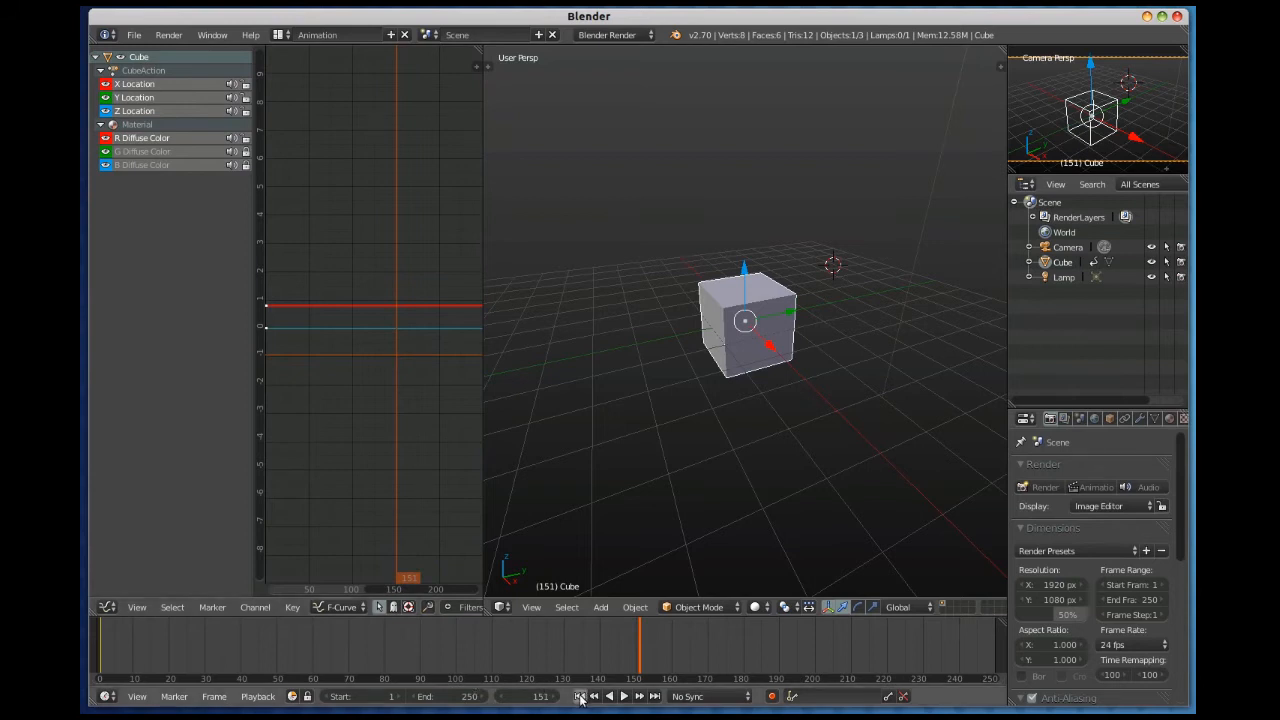
{"action": "left_click", "coordinate": [579, 696]}
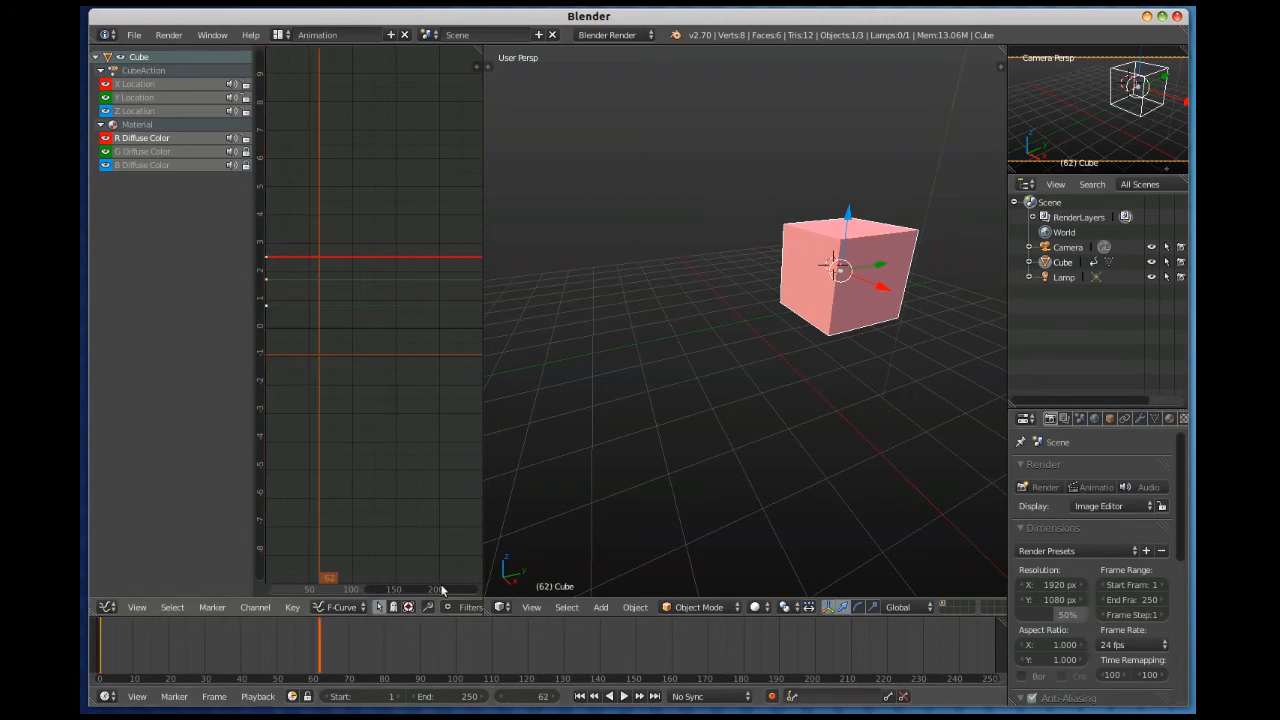
{"action": "mouse_move", "coordinate": [700, 308]}
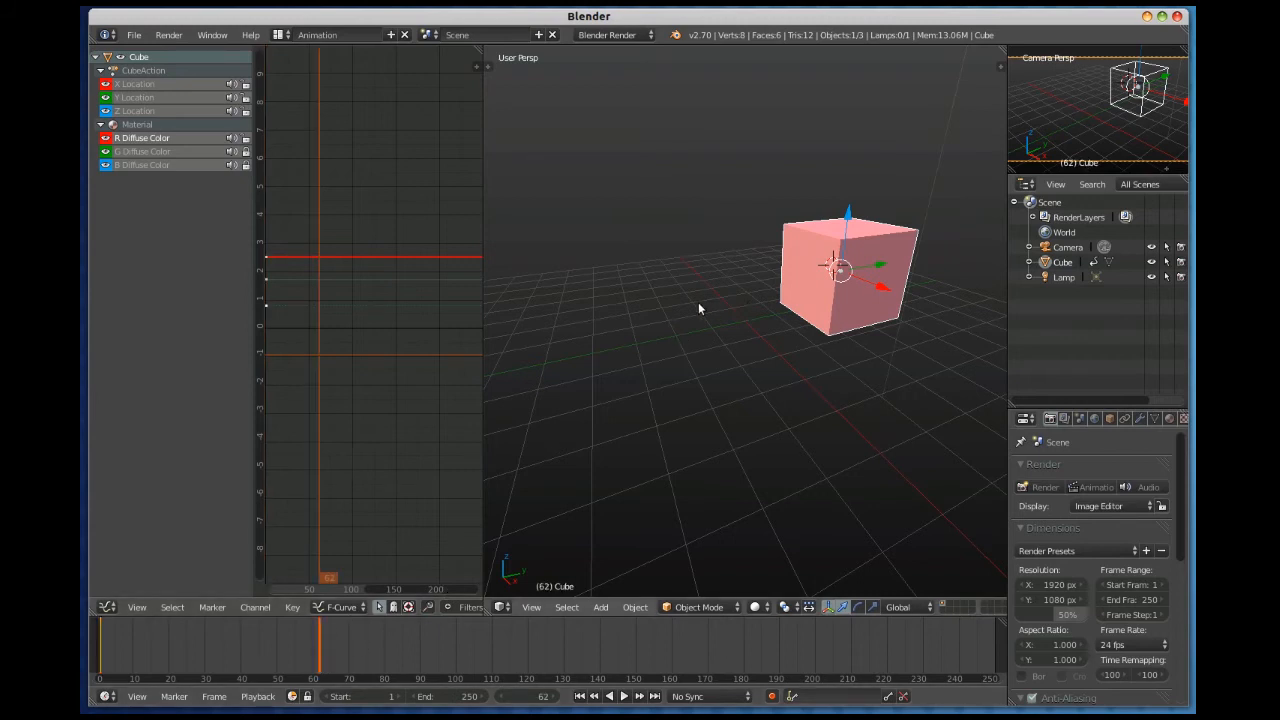
{"action": "mouse_move", "coordinate": [730, 343]}
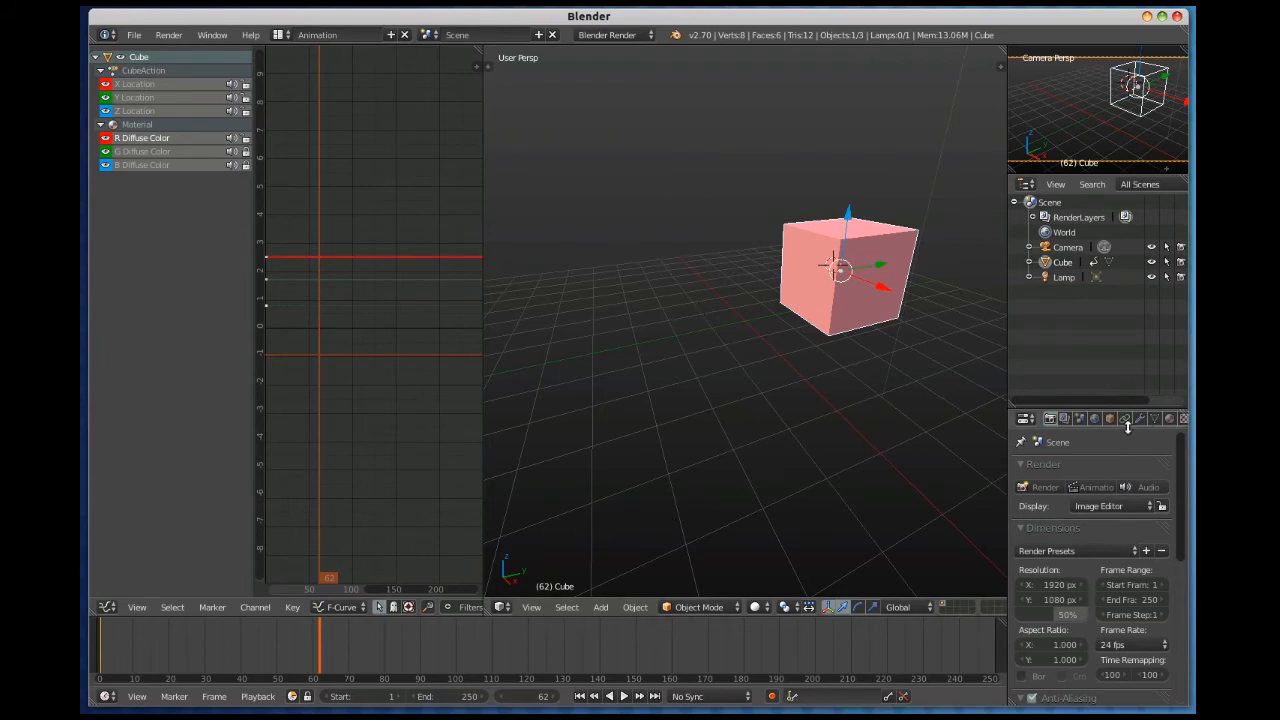
Show the cube's pink material settings in the Properties panel.
{"action": "left_click", "coordinate": [1124, 418]}
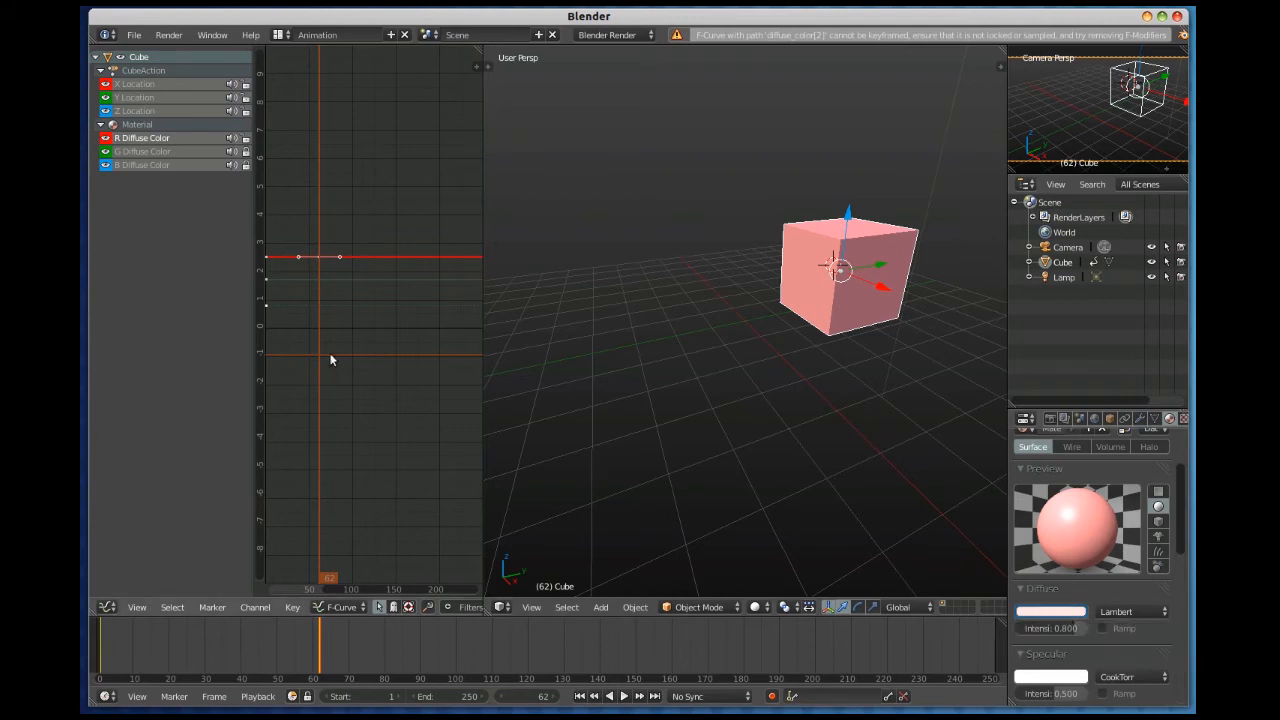
{"action": "mouse_move", "coordinate": [223, 185]}
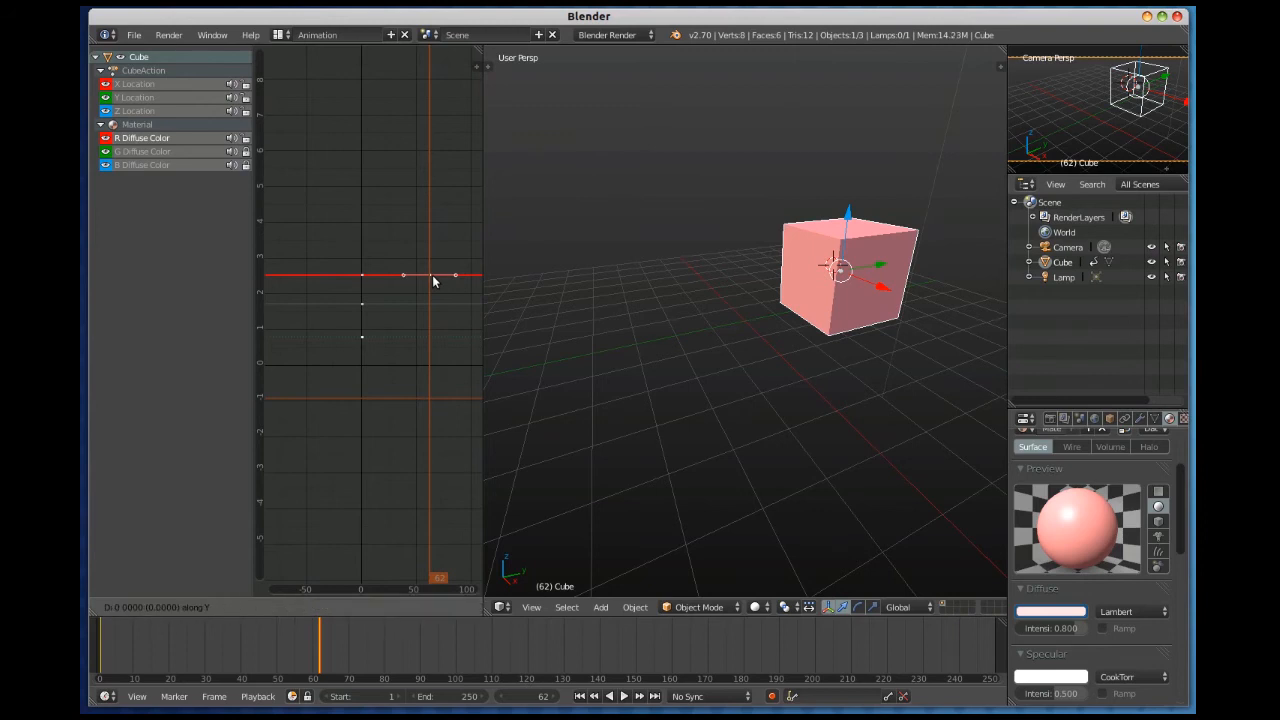
Raise the second R Diffuse Color keyframe to a much higher value.
{"action": "left_click_drag", "start_coordinate": [403, 275], "coordinate": [403, 139]}
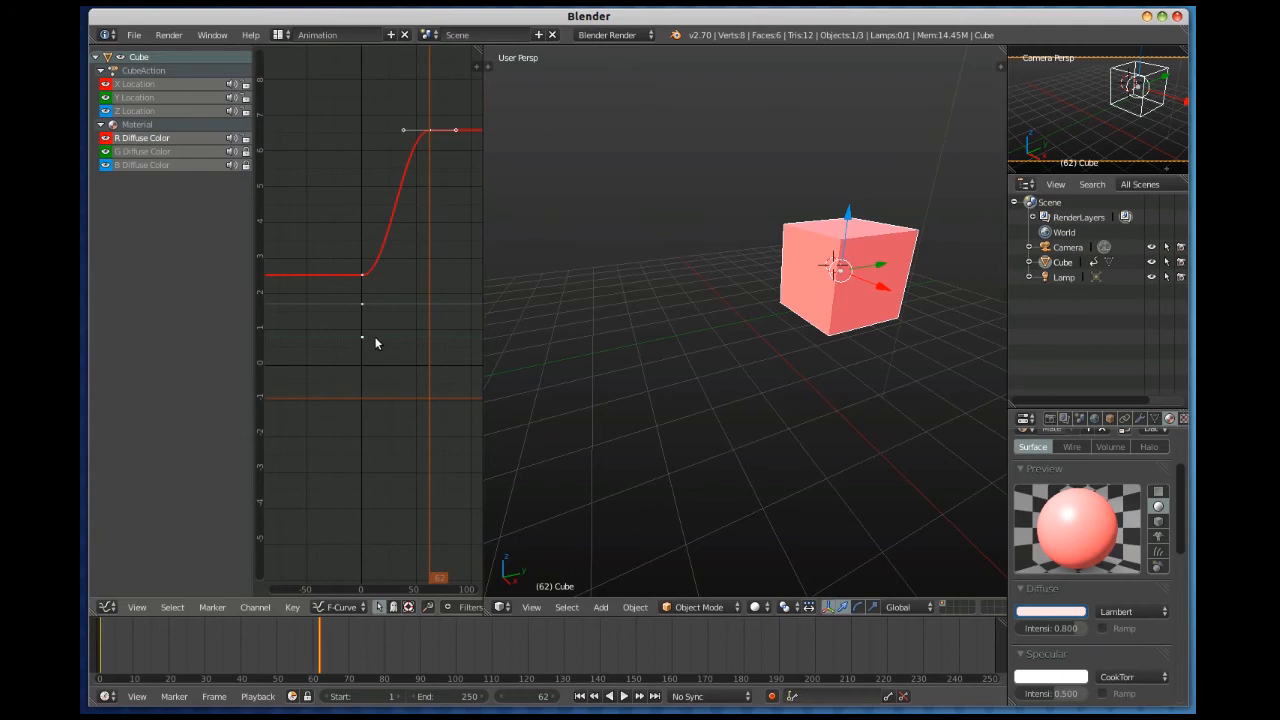
{"action": "mouse_move", "coordinate": [688, 490]}
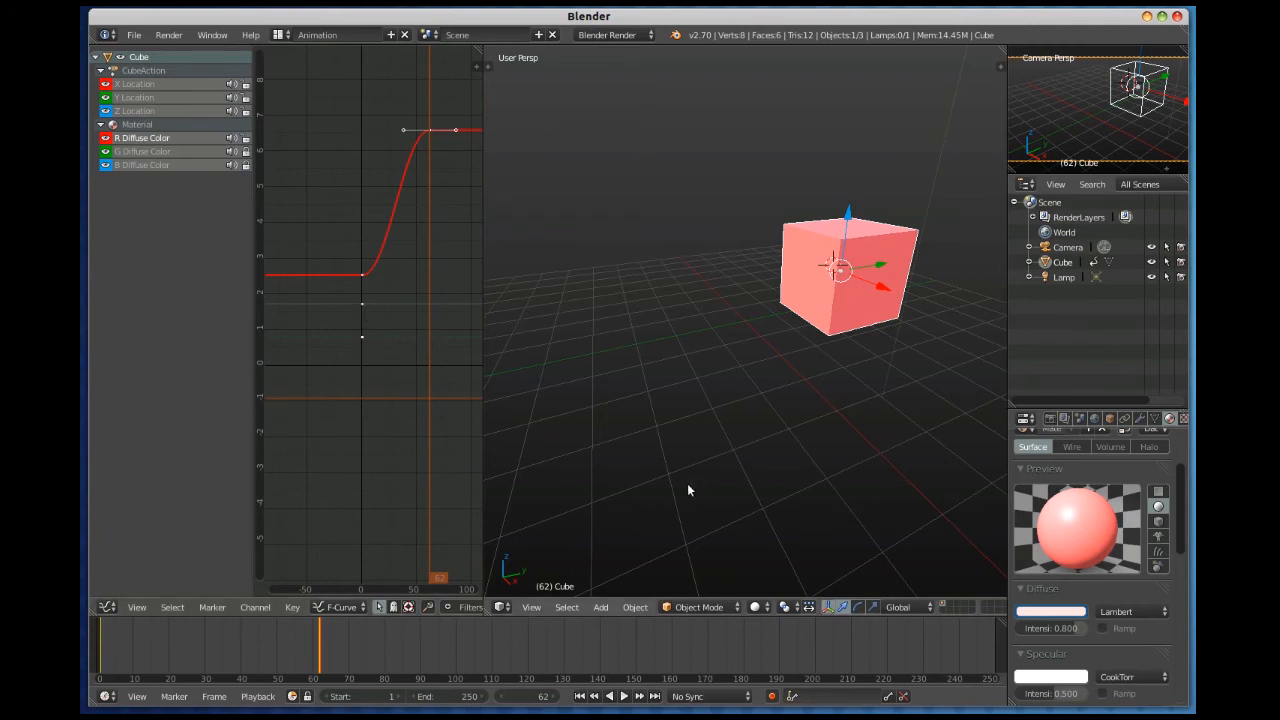
{"action": "mouse_move", "coordinate": [793, 195]}
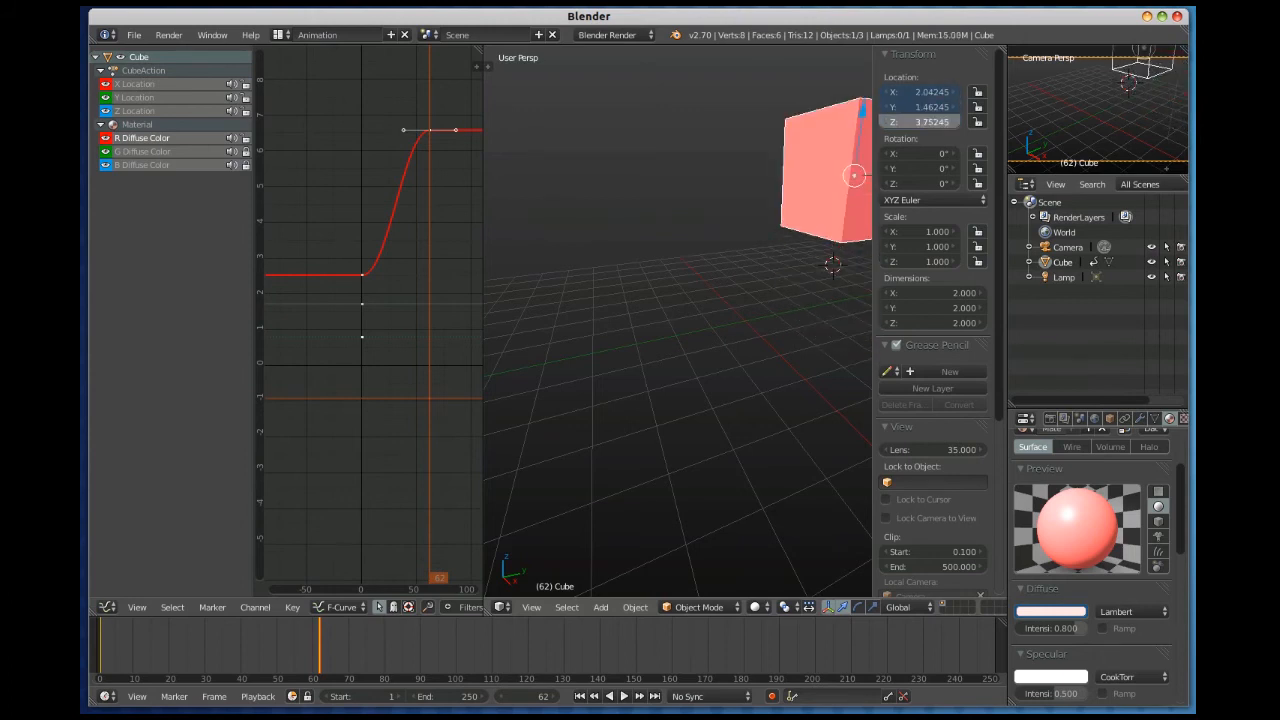
{"action": "mouse_move", "coordinate": [915, 122]}
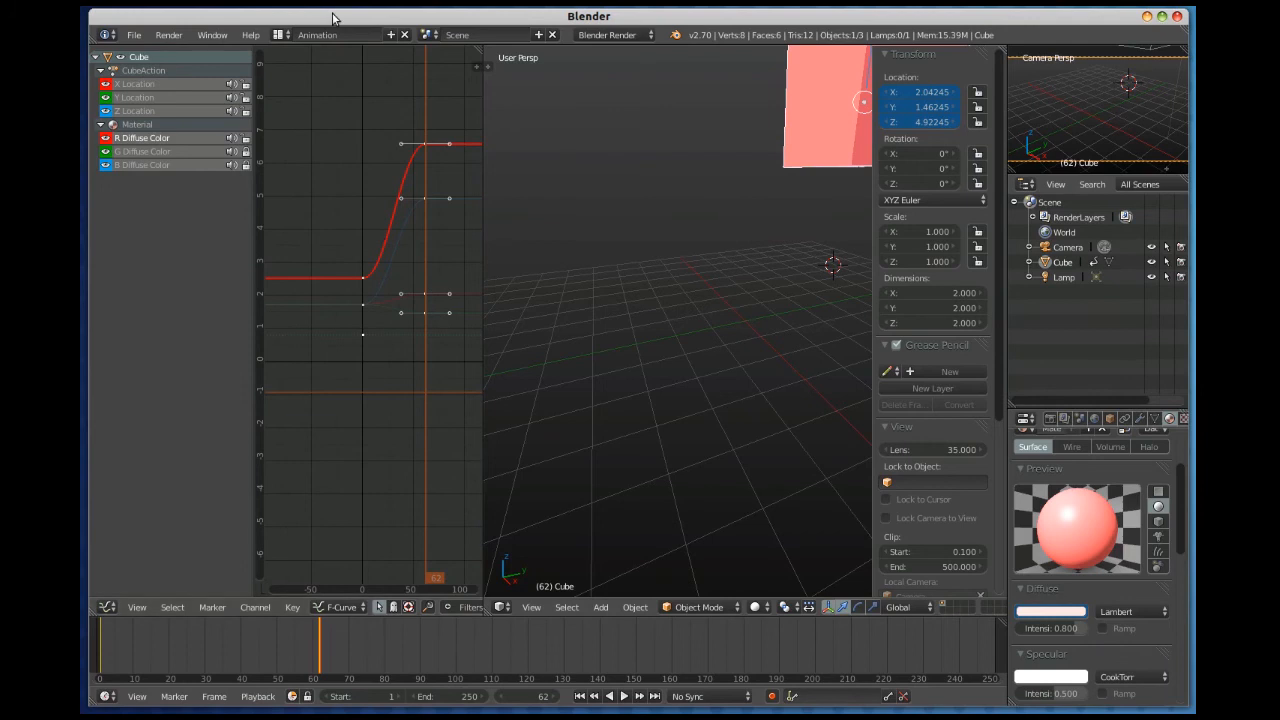
{"action": "mouse_move", "coordinate": [368, 88]}
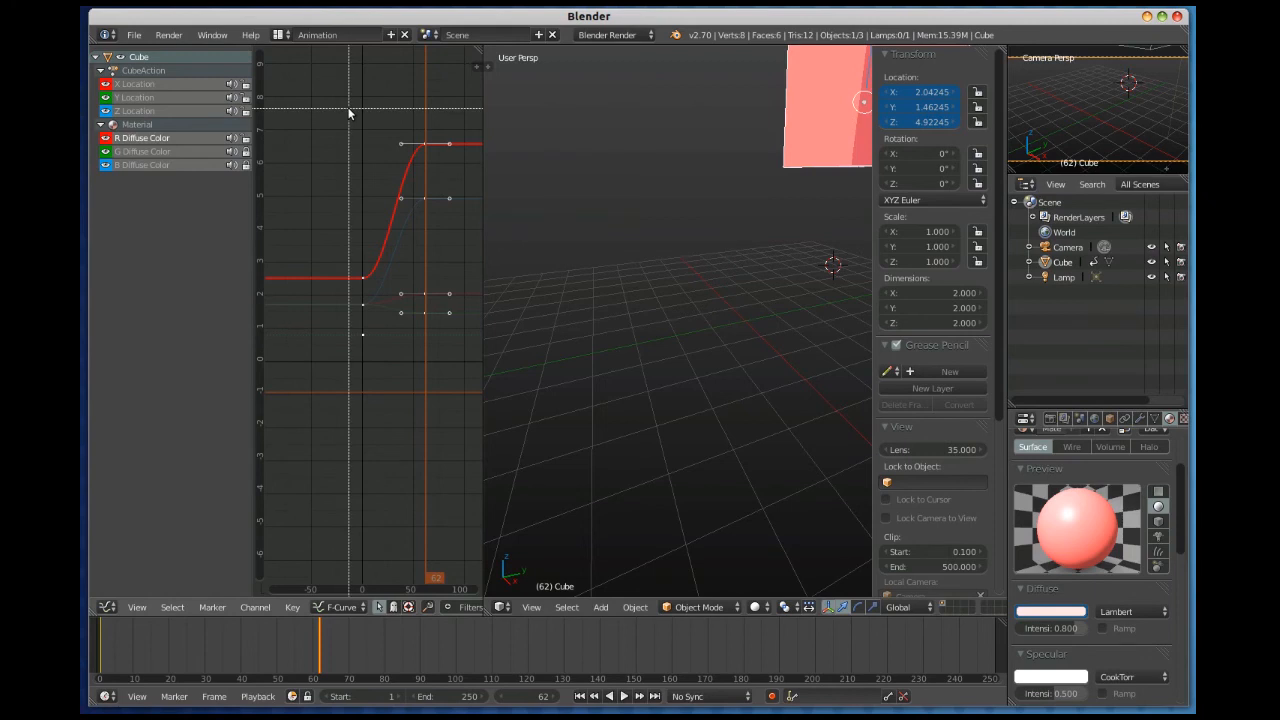
Box-select every location and colour keyframe and set their interpolation to Linear.
{"action": "left_click_drag", "start_coordinate": [349, 112], "coordinate": [463, 342]}
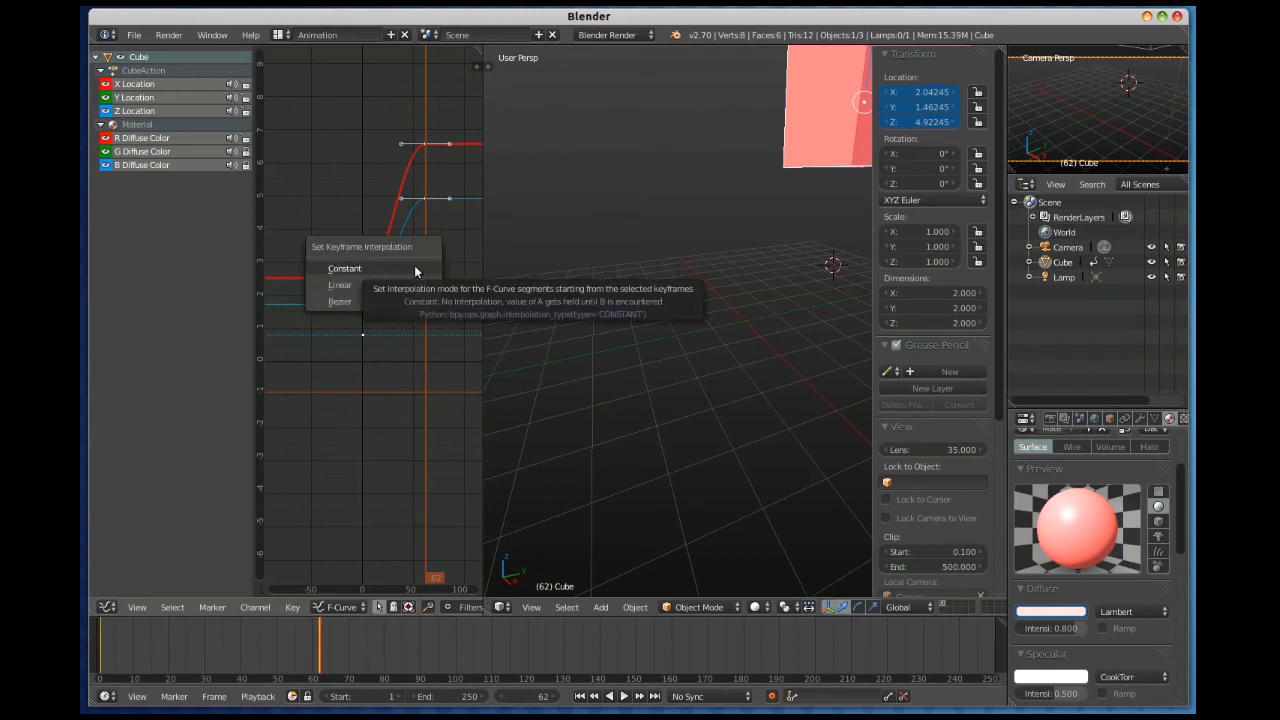
{"action": "left_click", "coordinate": [340, 285]}
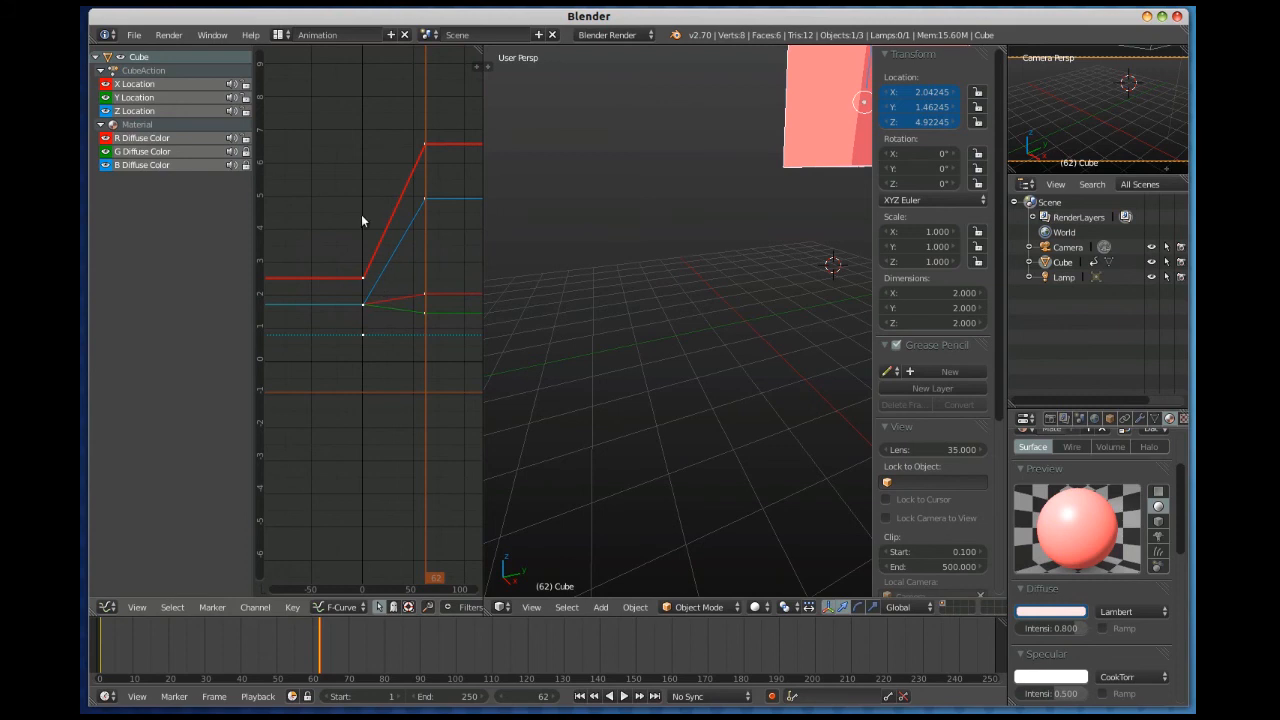
{"action": "mouse_move", "coordinate": [403, 265]}
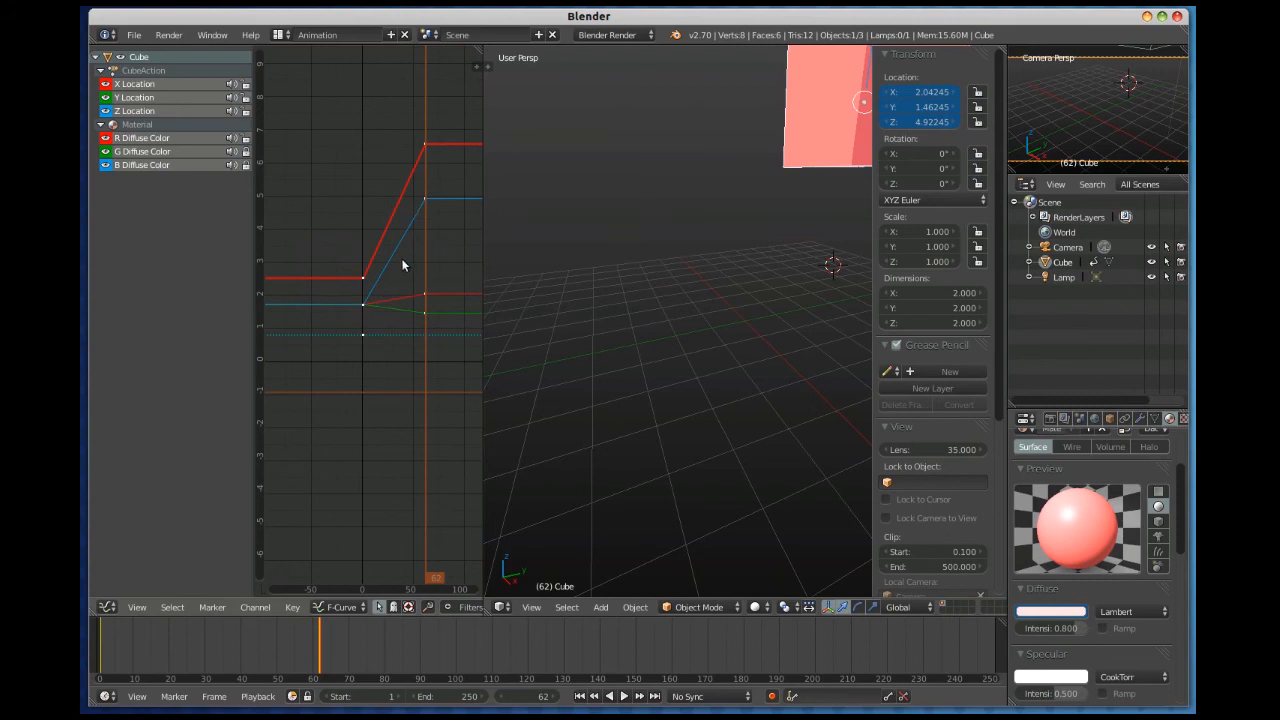
{"action": "key", "text": "t"}
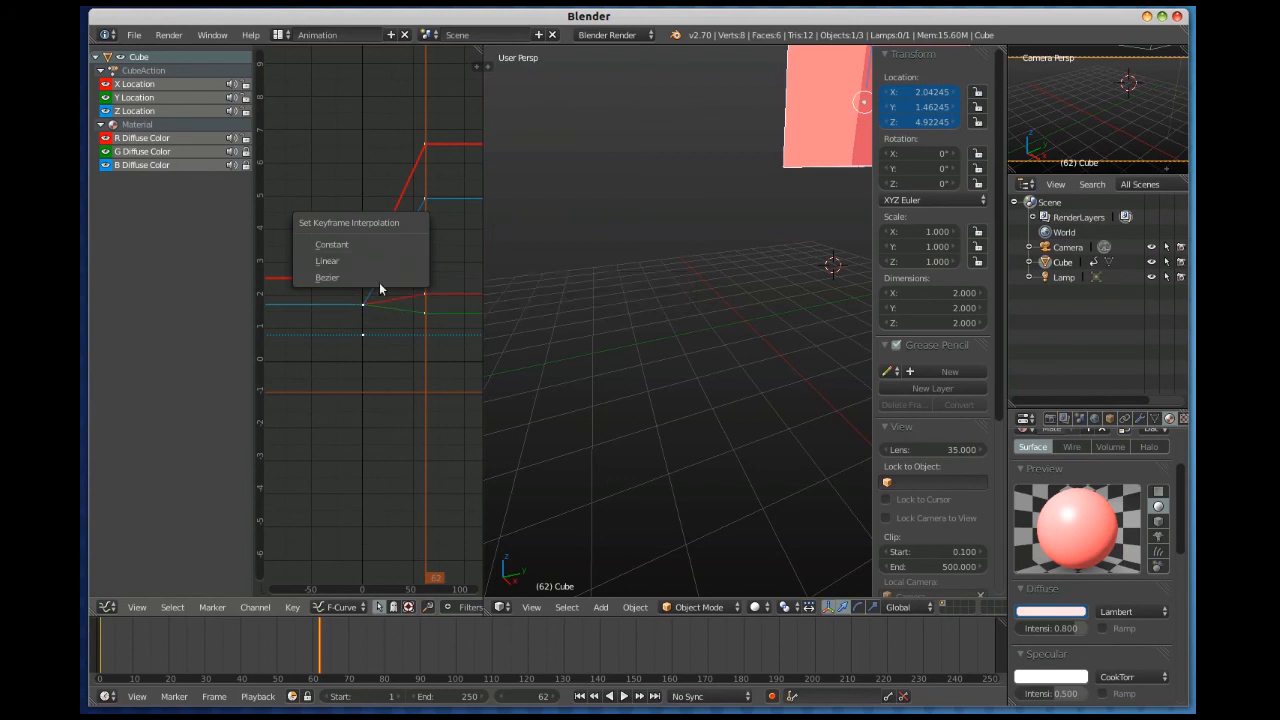
Restore Bezier interpolation on the curves, then make only R Diffuse Color linear.
{"action": "left_click", "coordinate": [327, 277]}
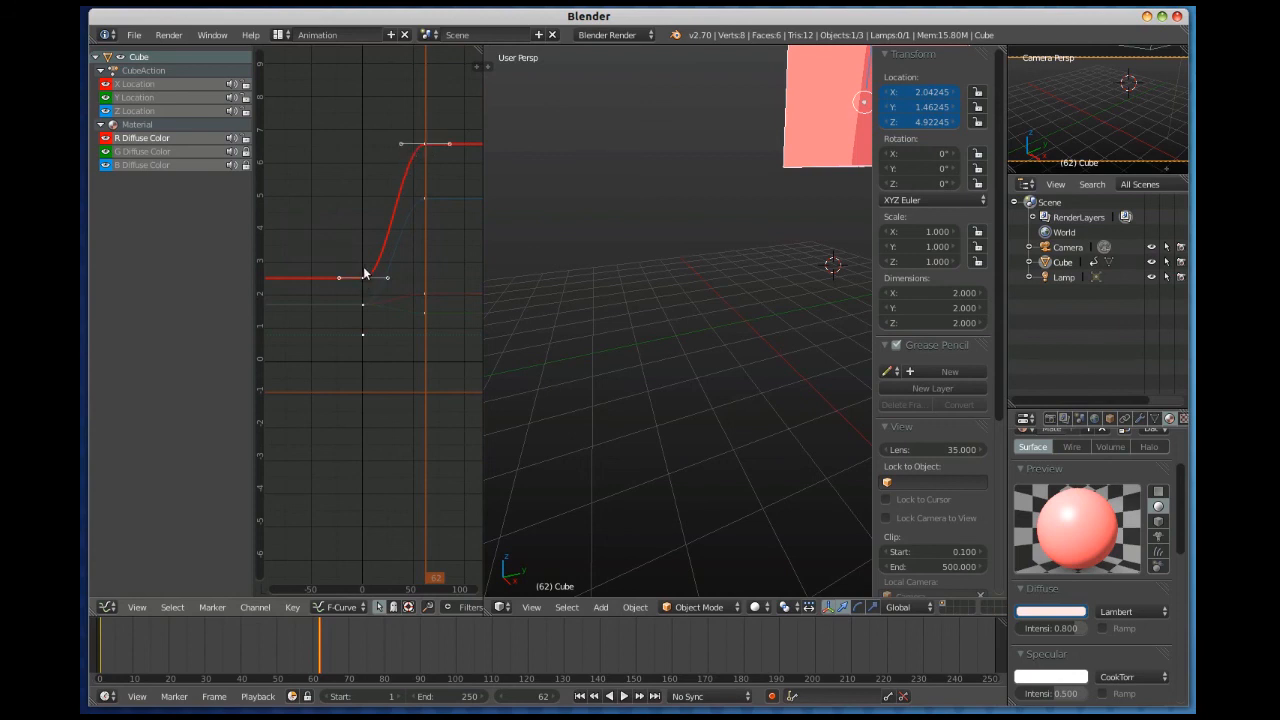
{"action": "key", "text": "t"}
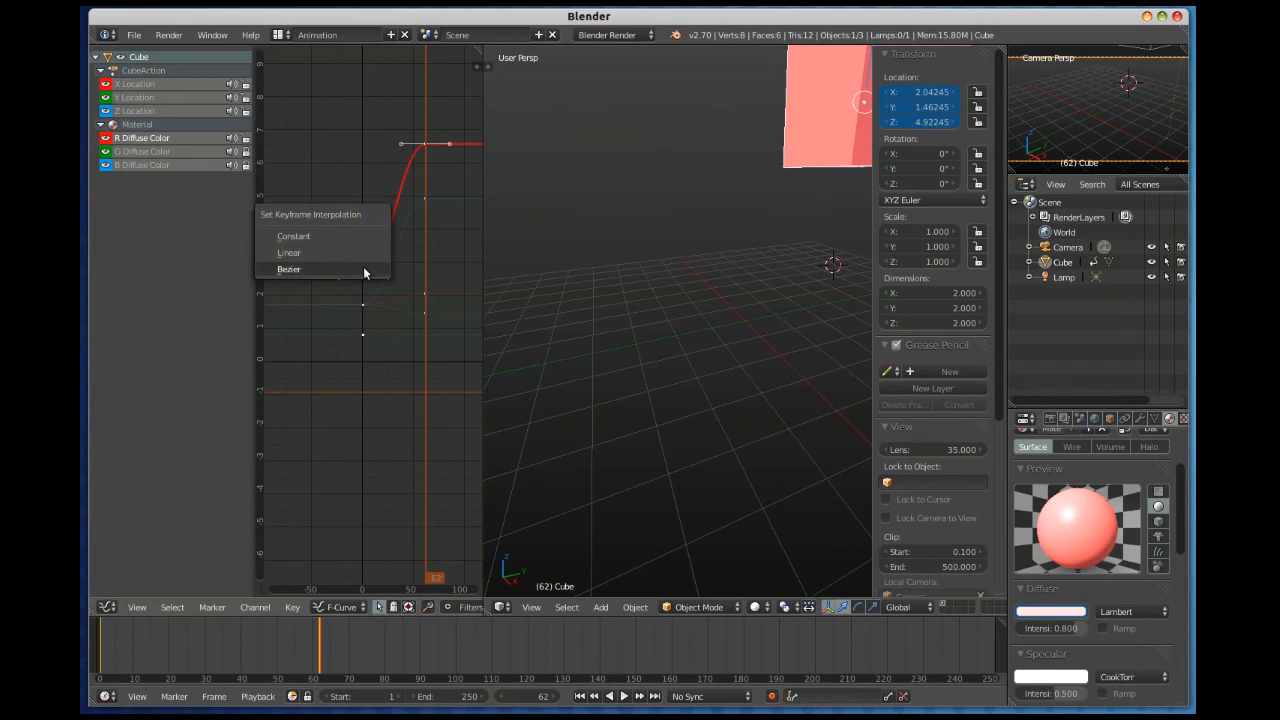
{"action": "left_click", "coordinate": [289, 252]}
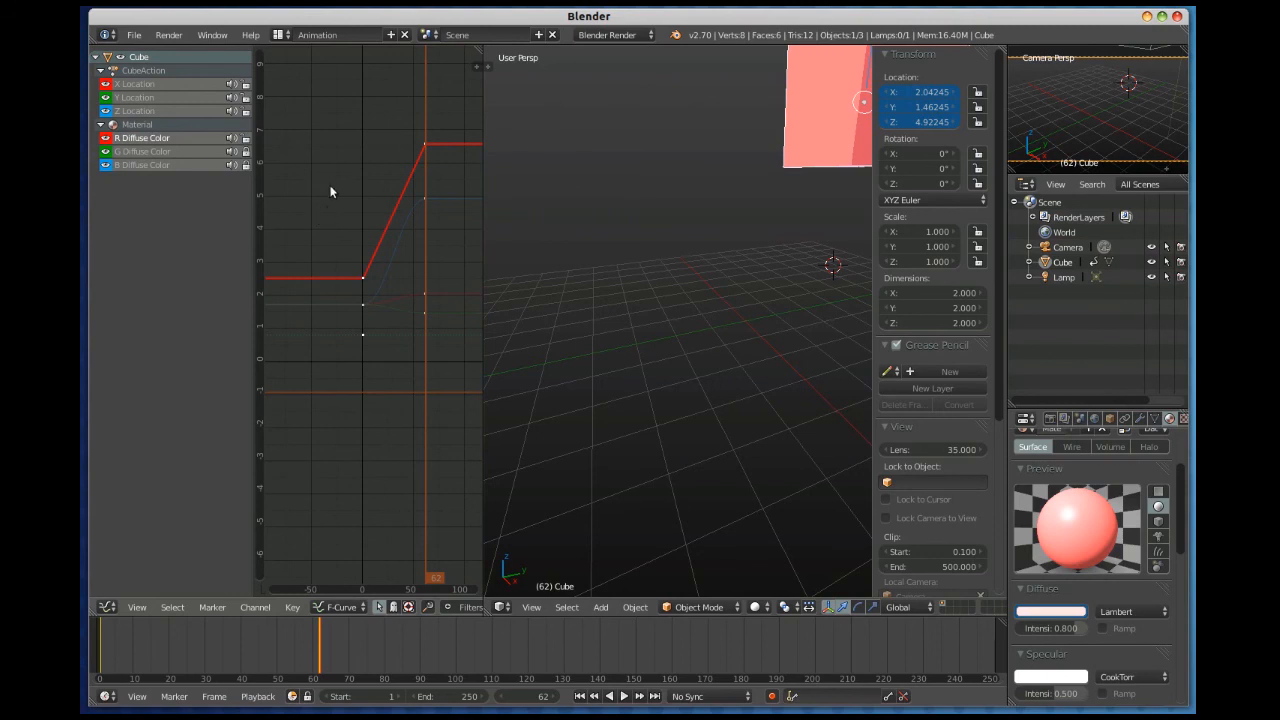
{"action": "mouse_move", "coordinate": [363, 186]}
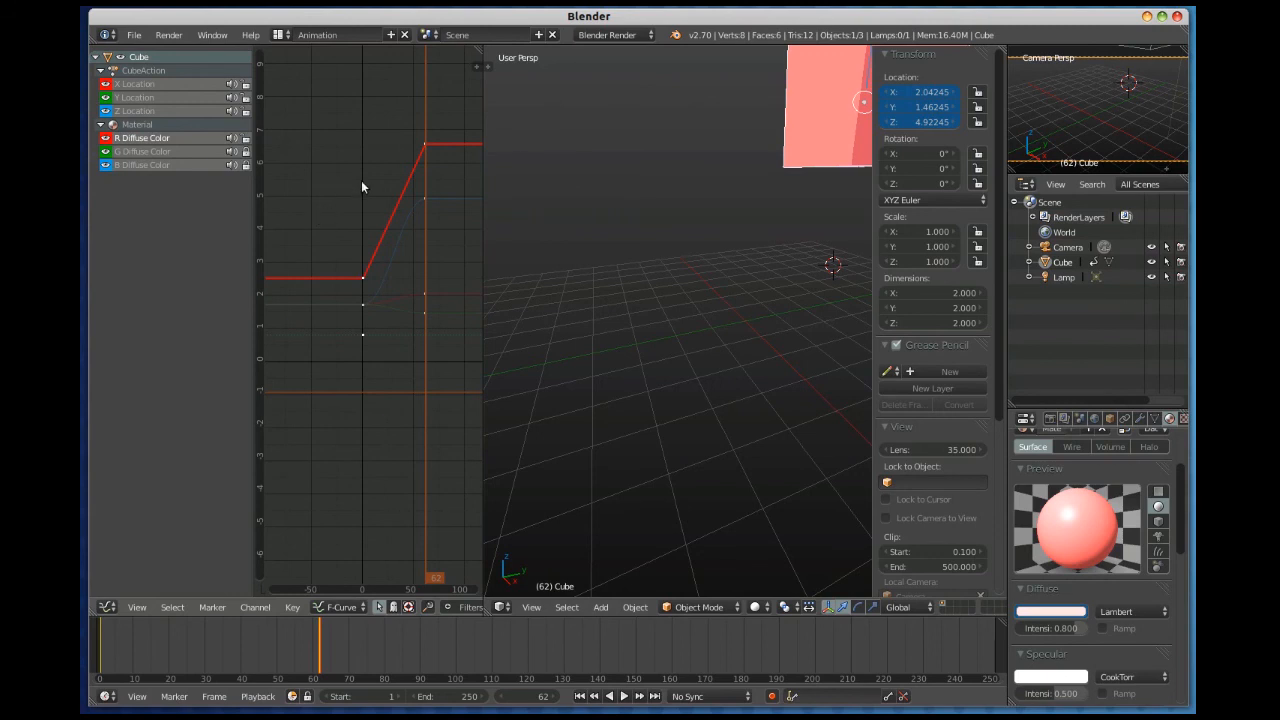